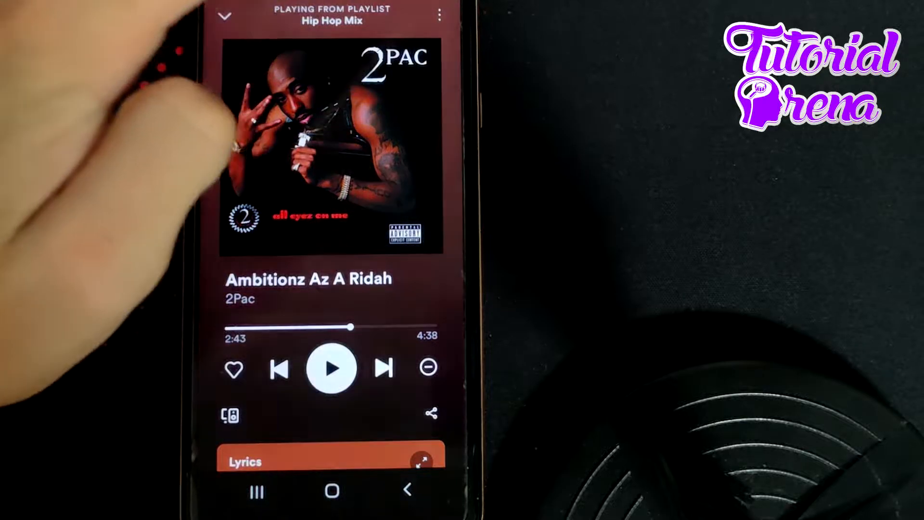
# Add 2Pac's 'Ambitionz Az A Ridah' to the 'Test' playlist from the Now Playing menu
pyautogui.click(434, 12)
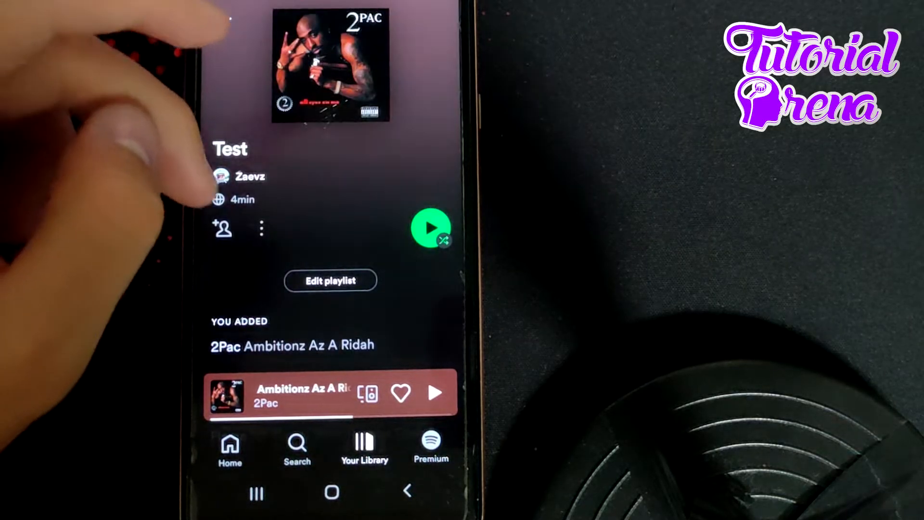
pyautogui.scroll(-3)
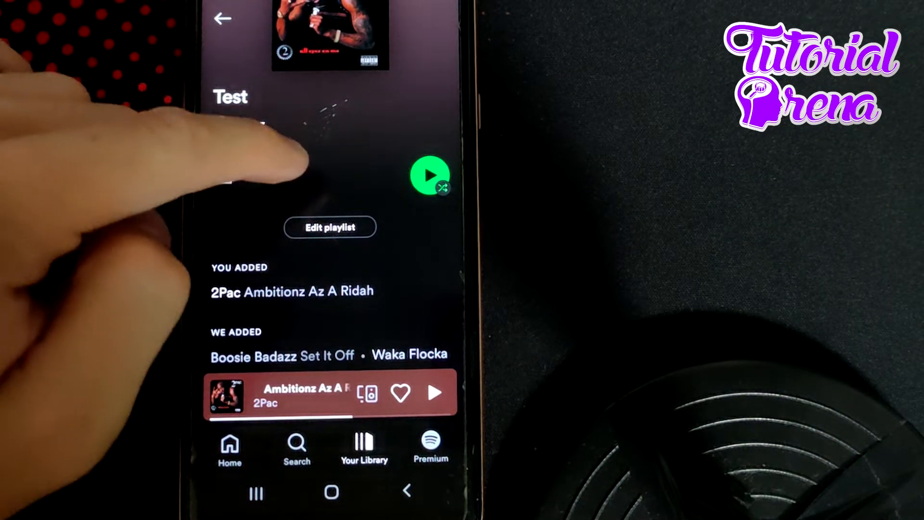
# Add the recommended South Park Mexican song 'I Must Be High' to the 'Test' playlist
pyautogui.scroll(-3)
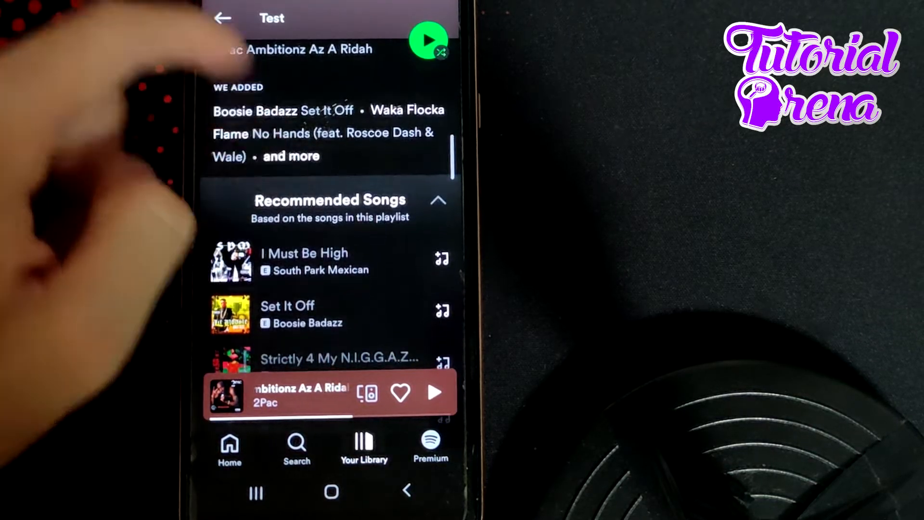
pyautogui.scroll(-3)
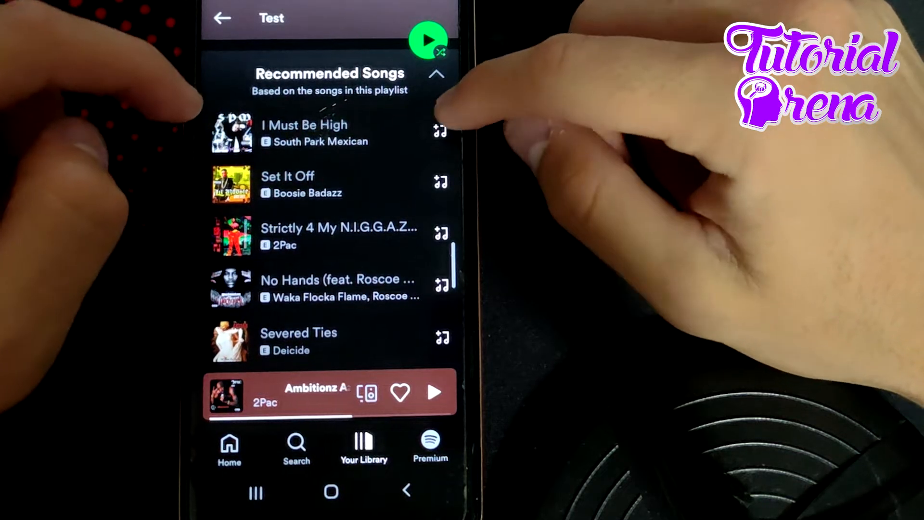
pyautogui.click(441, 130)
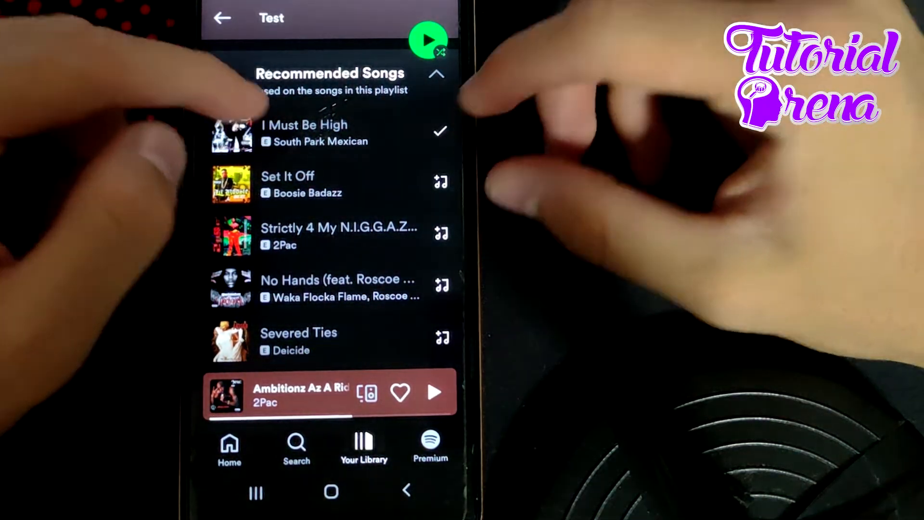
pyautogui.scroll(-3)
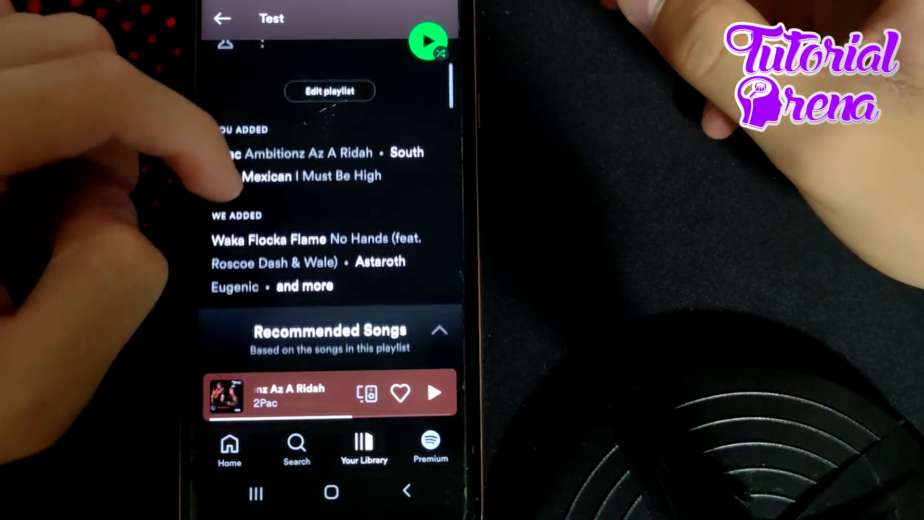